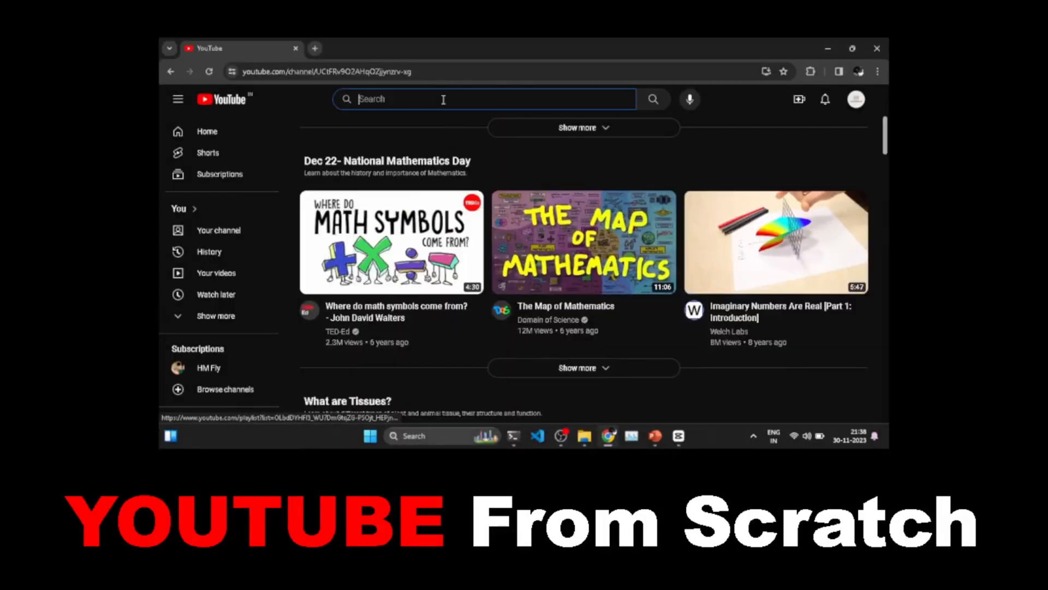
- Search YouTube for the channel 'codewithnazal'
text(codewithnazal)
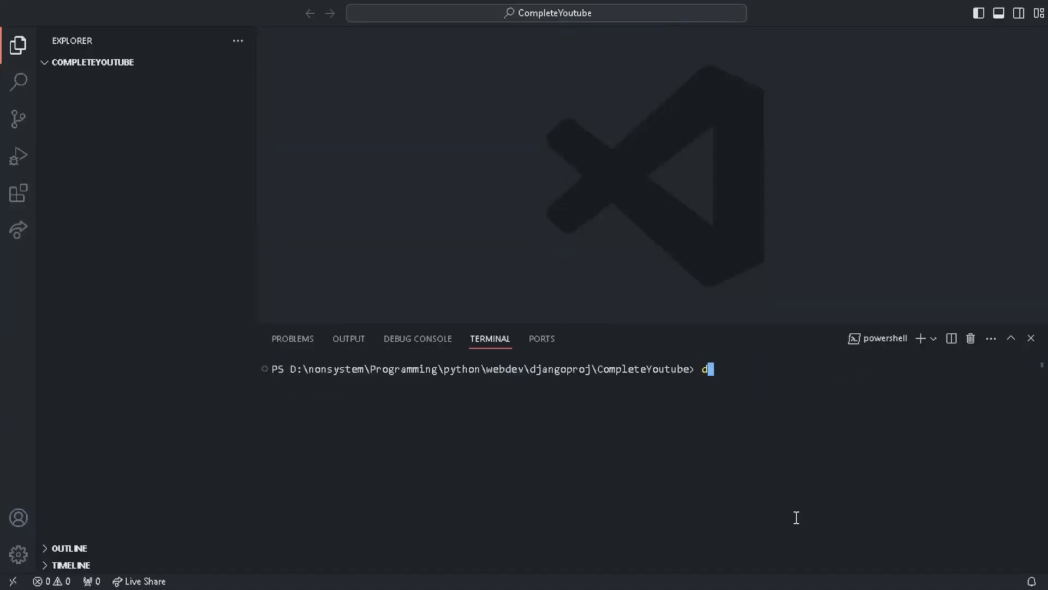
- Start the youtube Django project and begin a create-user path in the app's urls.py
text(django-admin startproject youtube)
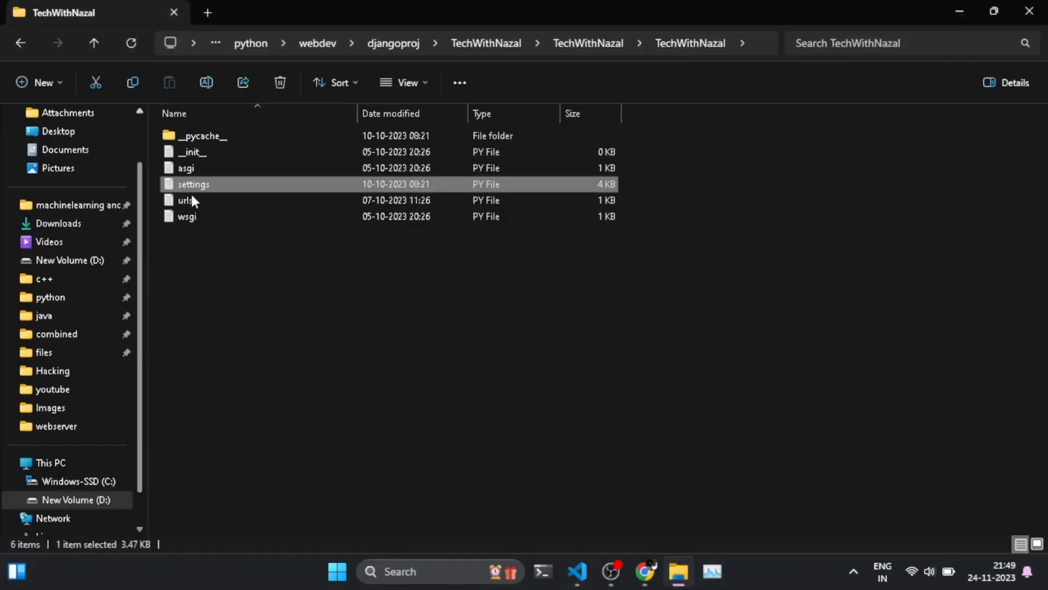
click(578, 572)
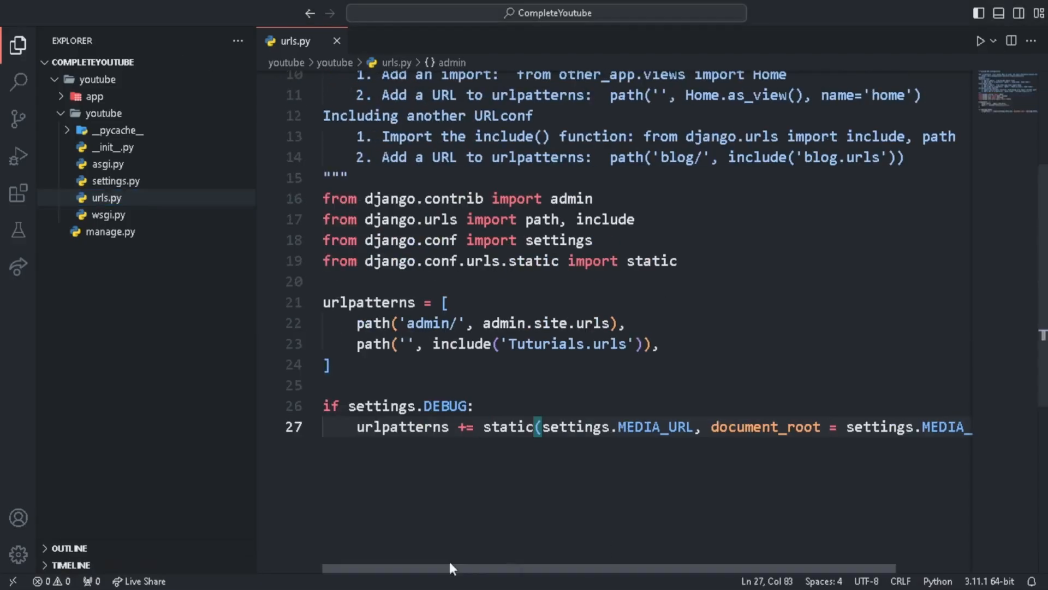
click(190, 63)
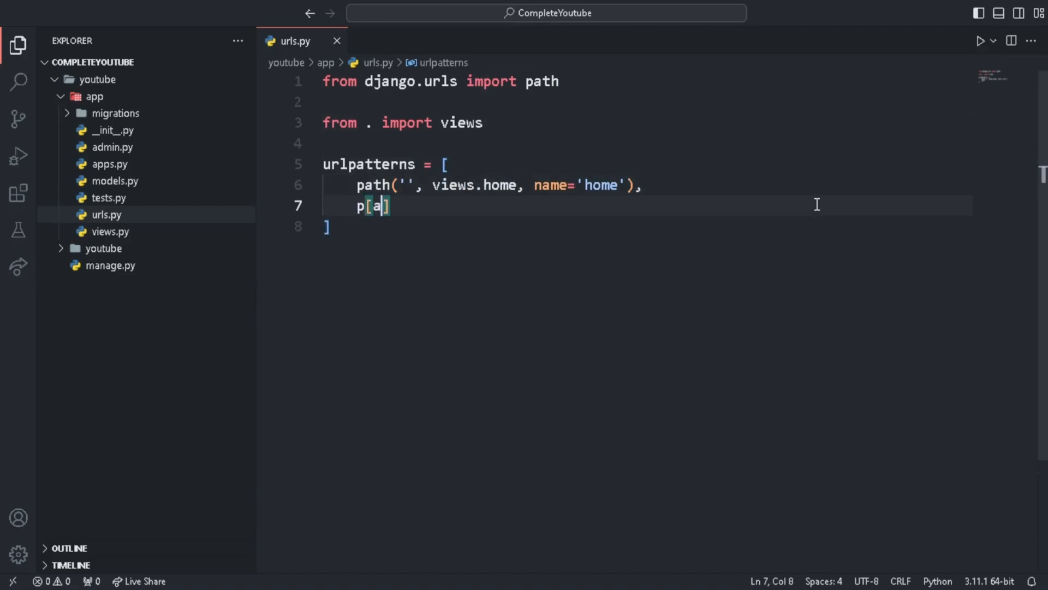
text(ath('create-user', views.create_us)
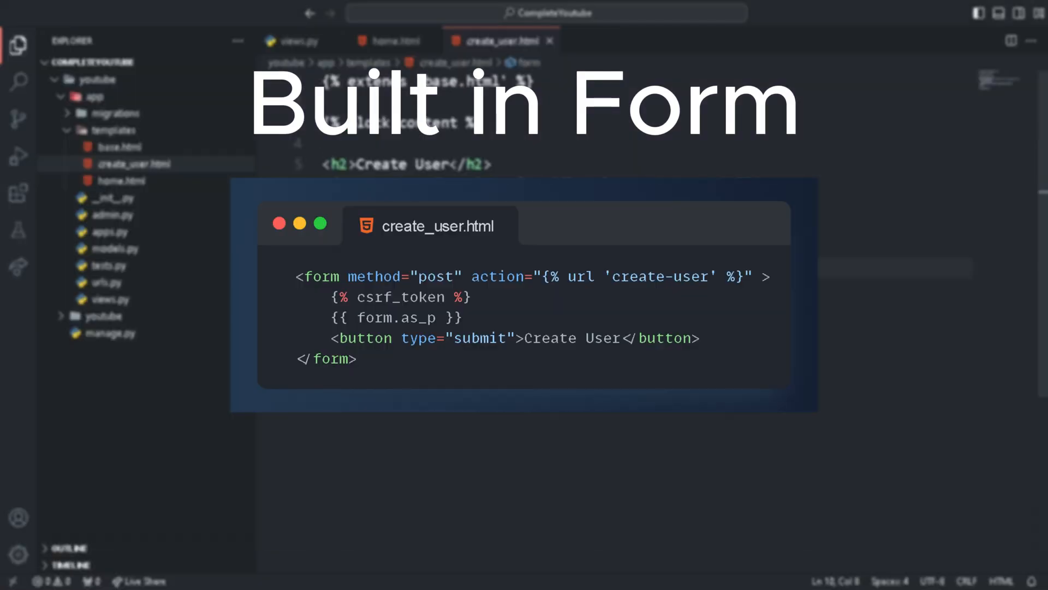
click(292, 42)
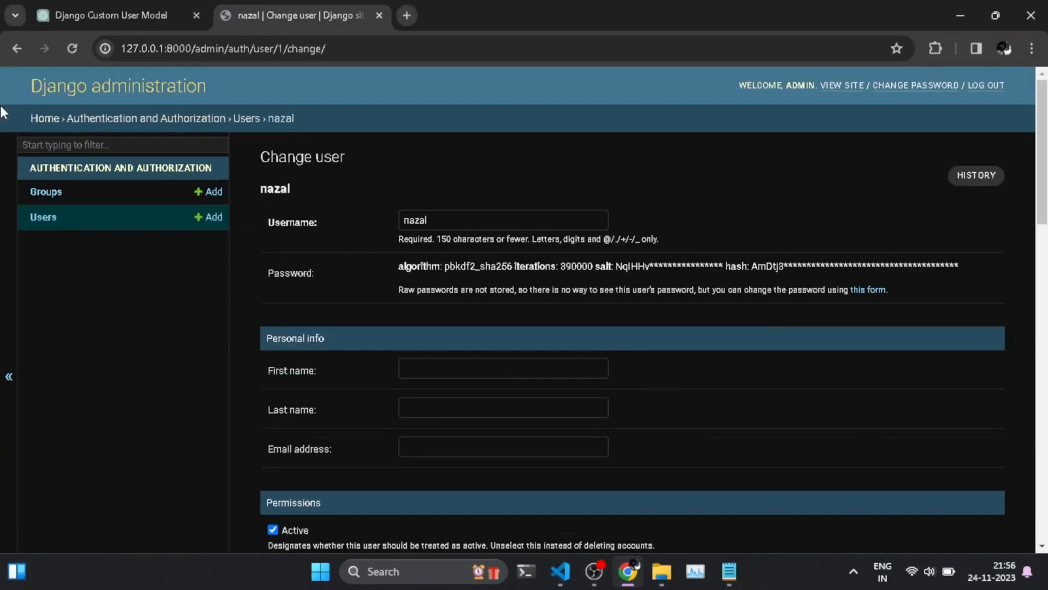
click(558, 572)
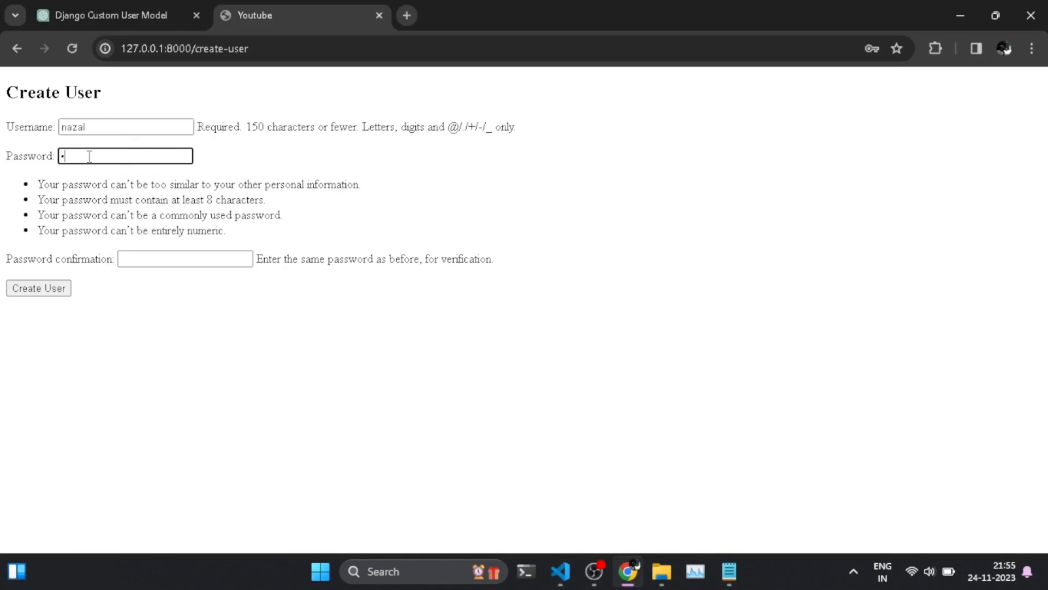
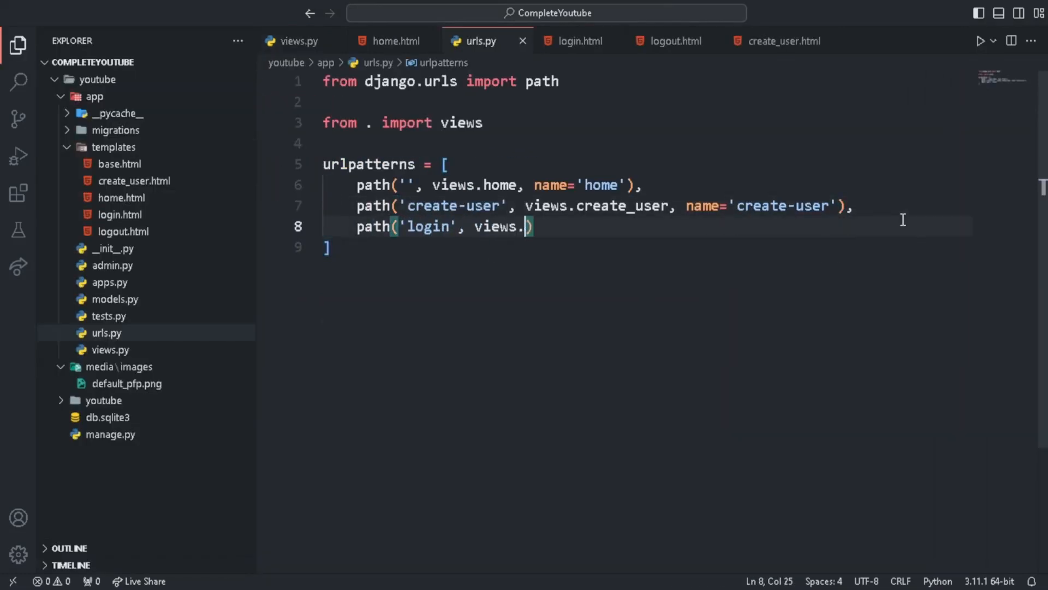
- Add login (views.custom_login) and logout (views.custom_logout) paths in app/urls.py
text(custom_login, name='login'),)
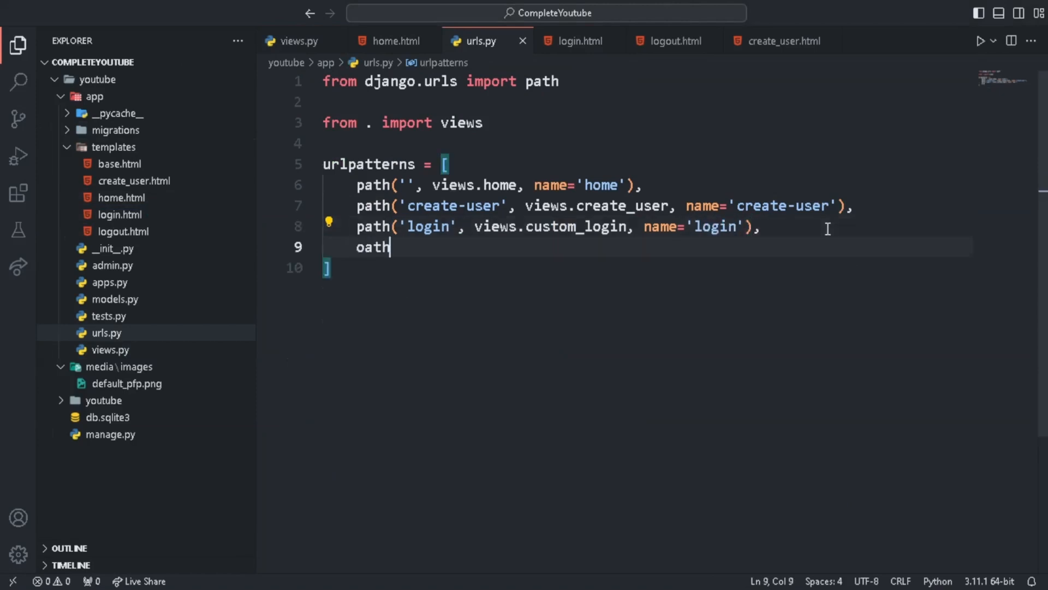
text(path('logout', views.custom_lo))
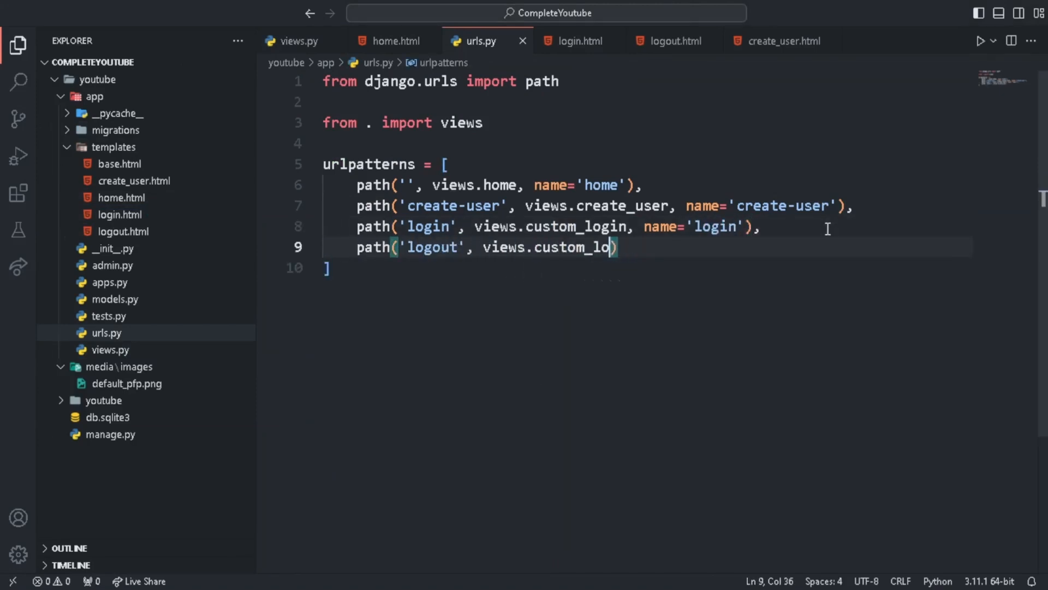
click(295, 42)
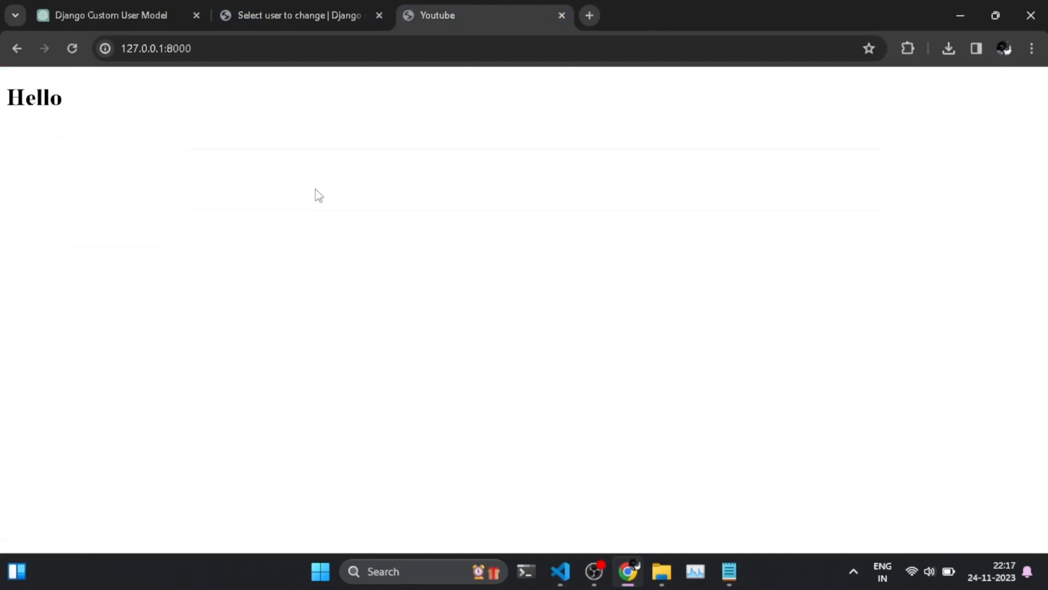
- Return to urls.py to add the create-channel route pointing to views.create_channel
key(alt+tab)
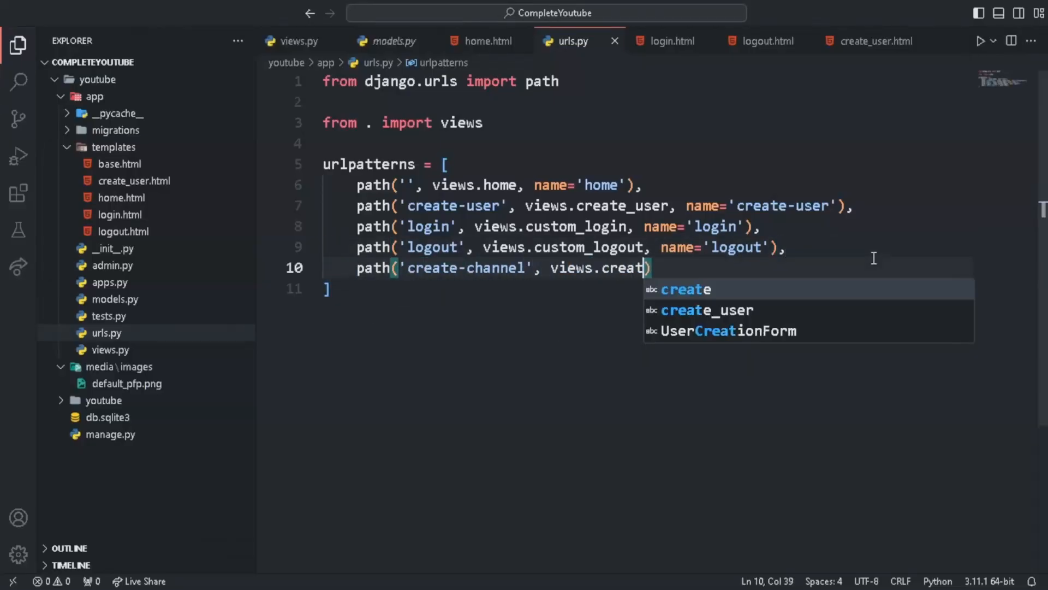
click(297, 41)
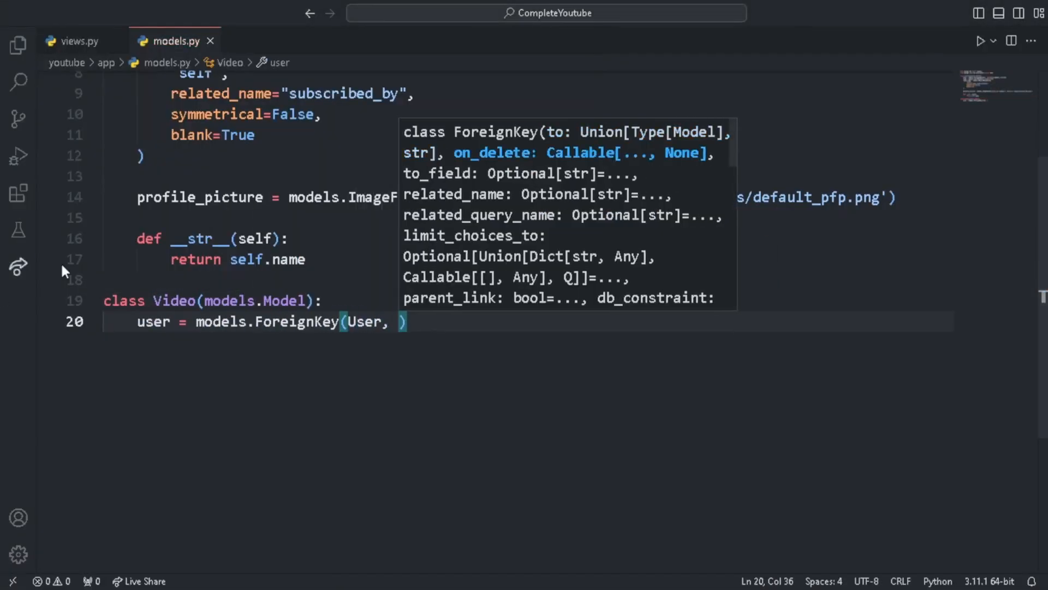
- Finish the Video model's CASCADE foreign key, add upload_video.html and its view
text(on_delete=models.CASCADE))
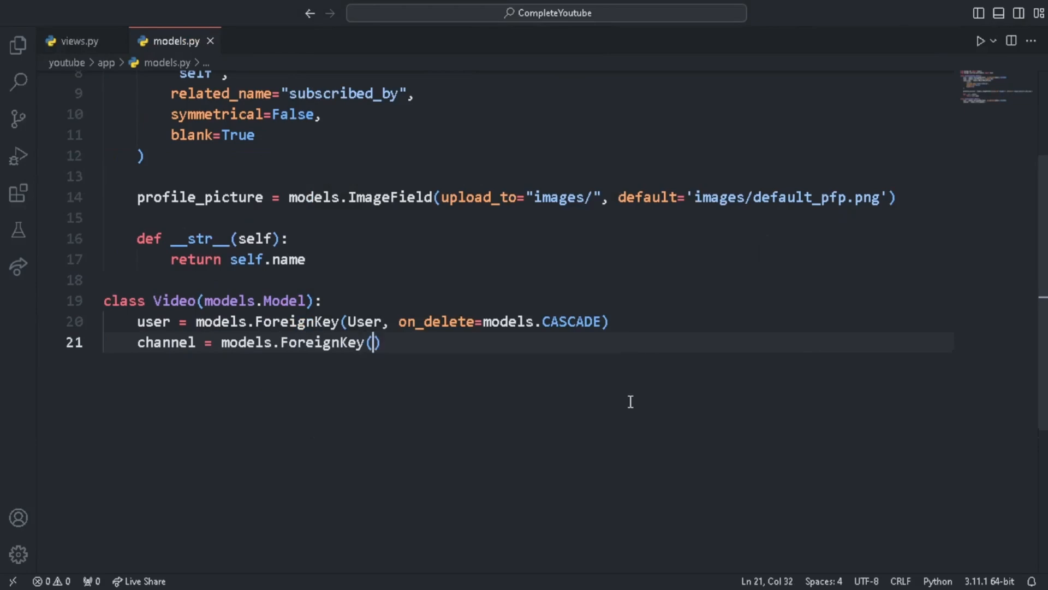
click(644, 572)
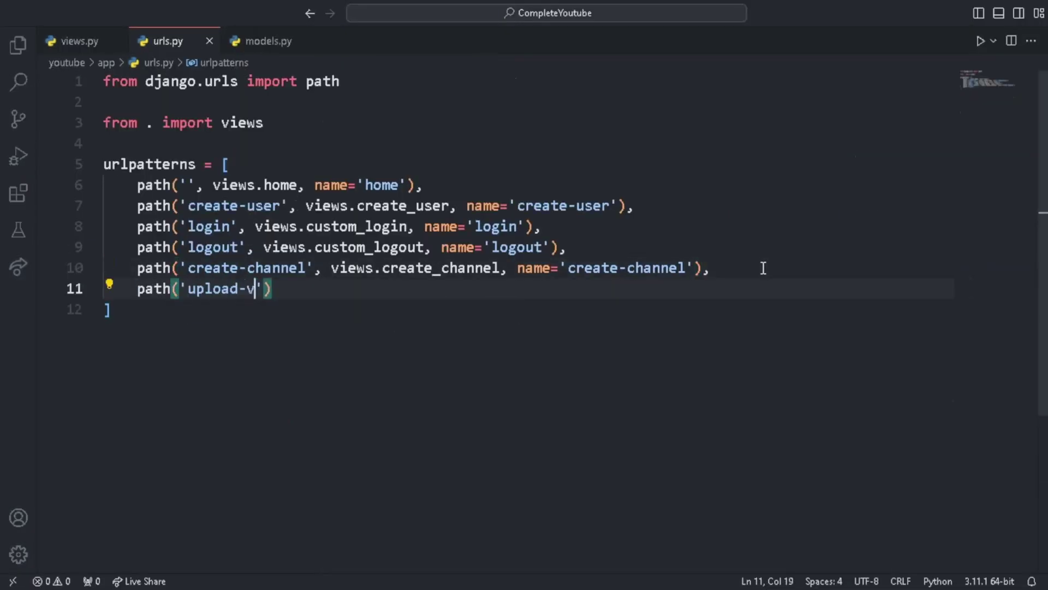
click(78, 41)
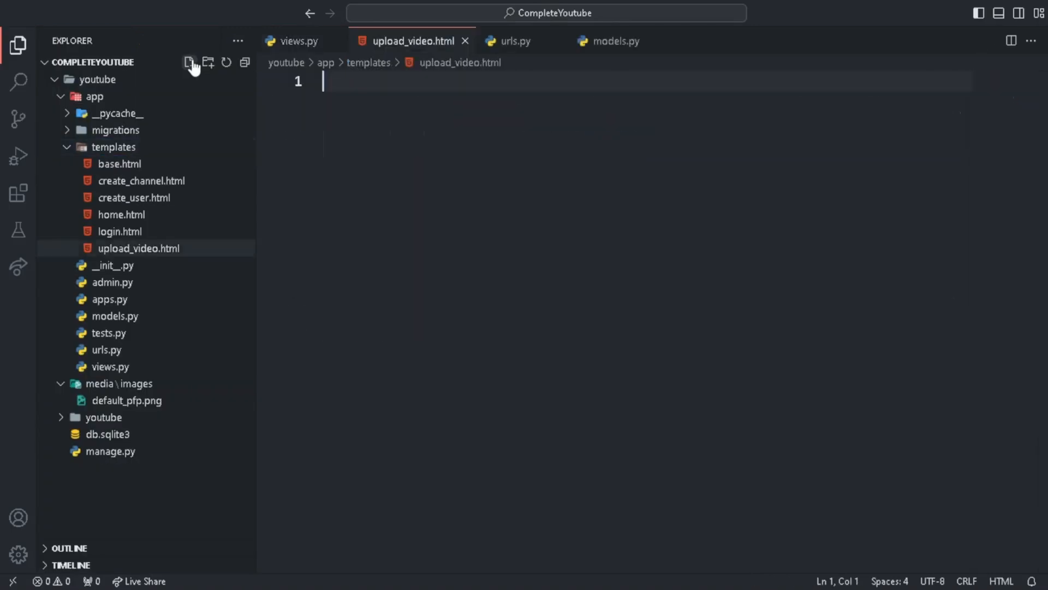
click(297, 41)
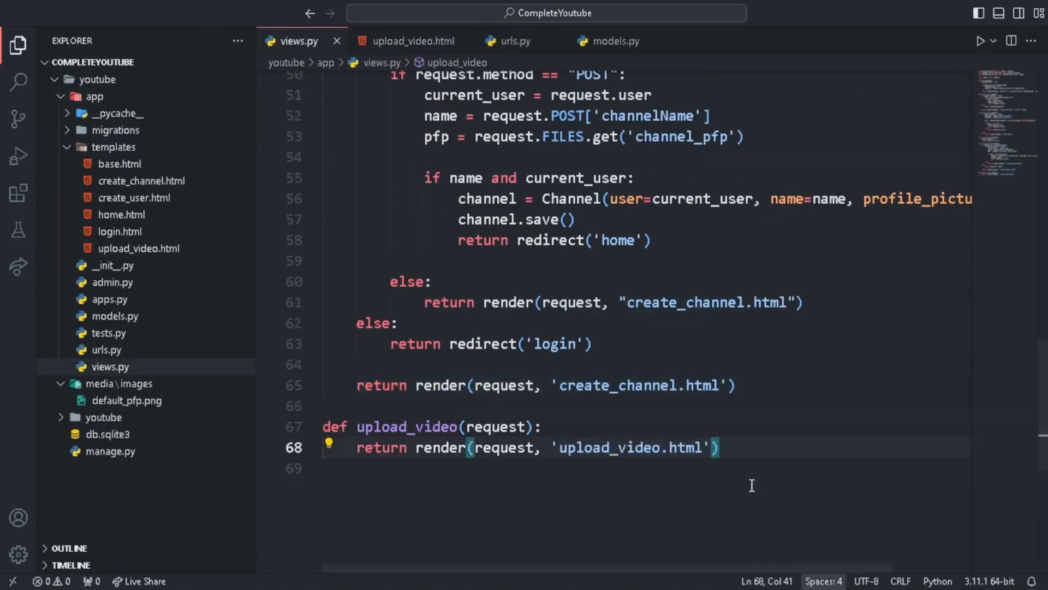
click(413, 41)
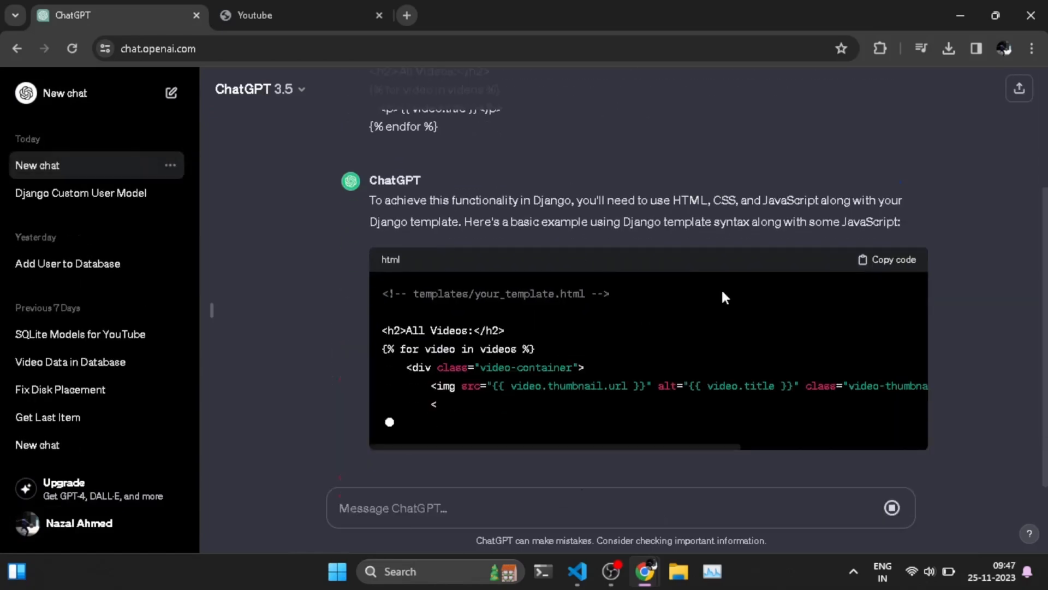
- Scroll through ChatGPT's template example listing videos with thumbnails
scroll(down, 3)
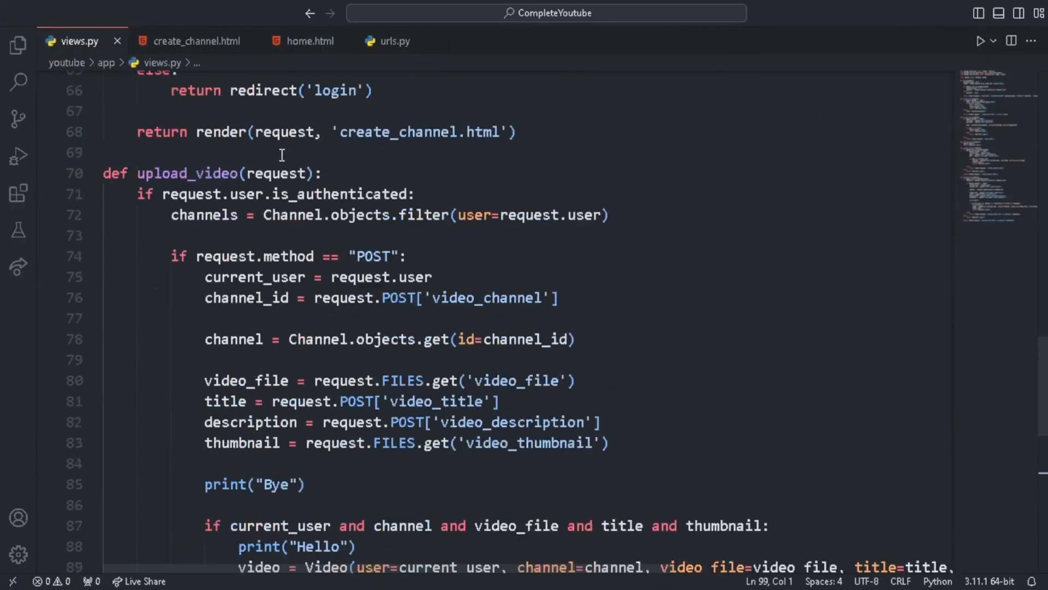
- Route channel/<int:pk> and write channel(request, pk) fetching Channel.objects.get(id=pk)
click(393, 42)
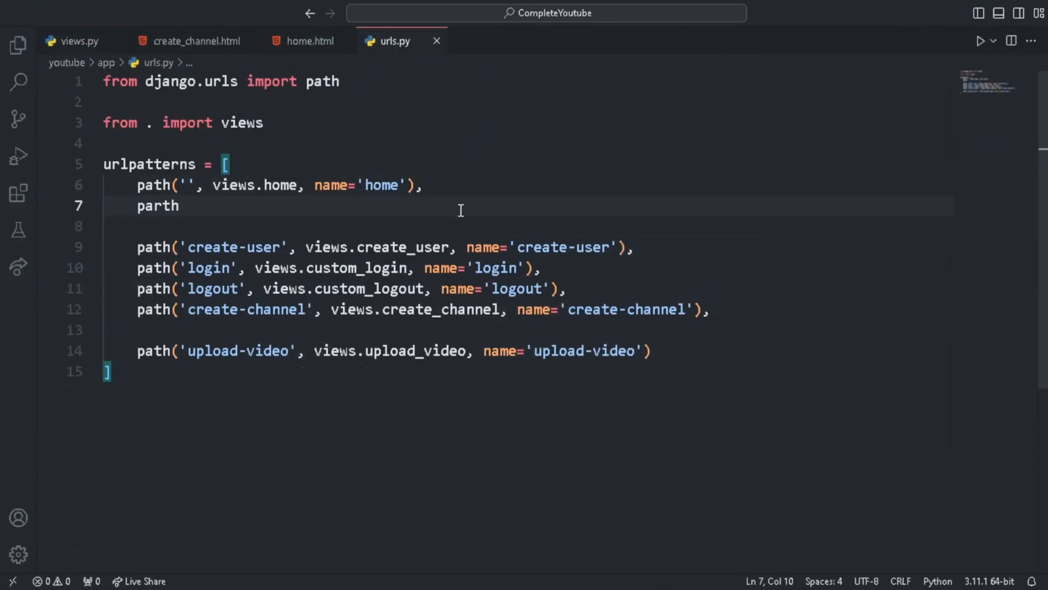
text(path('channel/<int:pk>', views.chan)
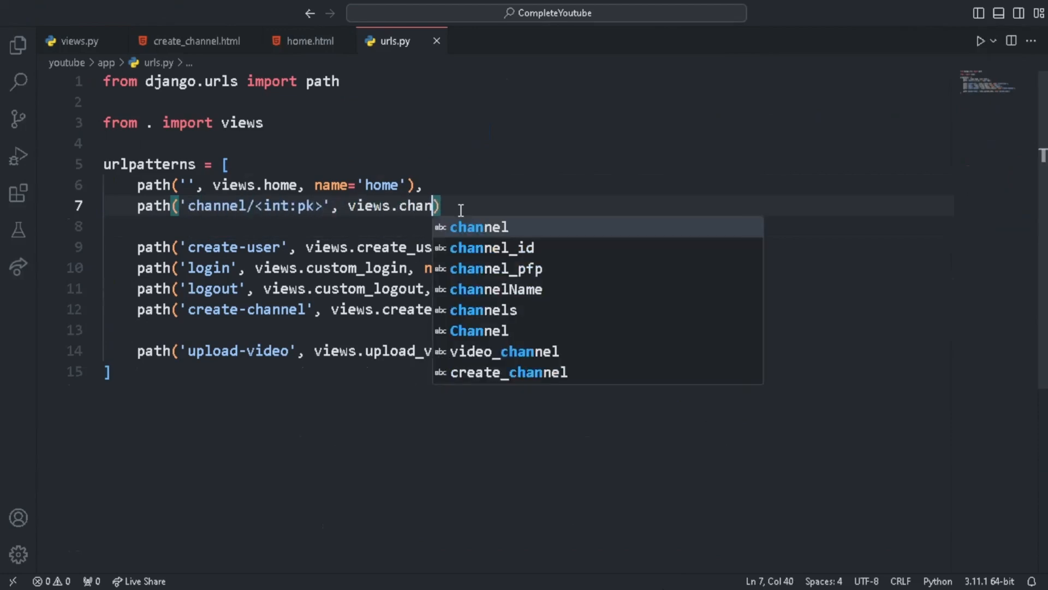
click(76, 40)
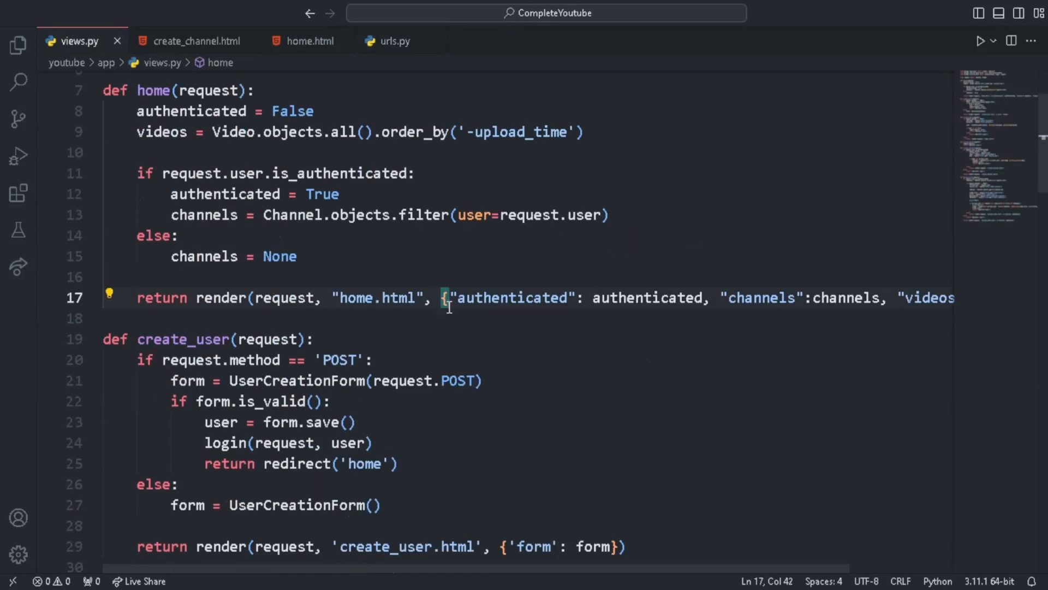
text(def channel(request, pk):)
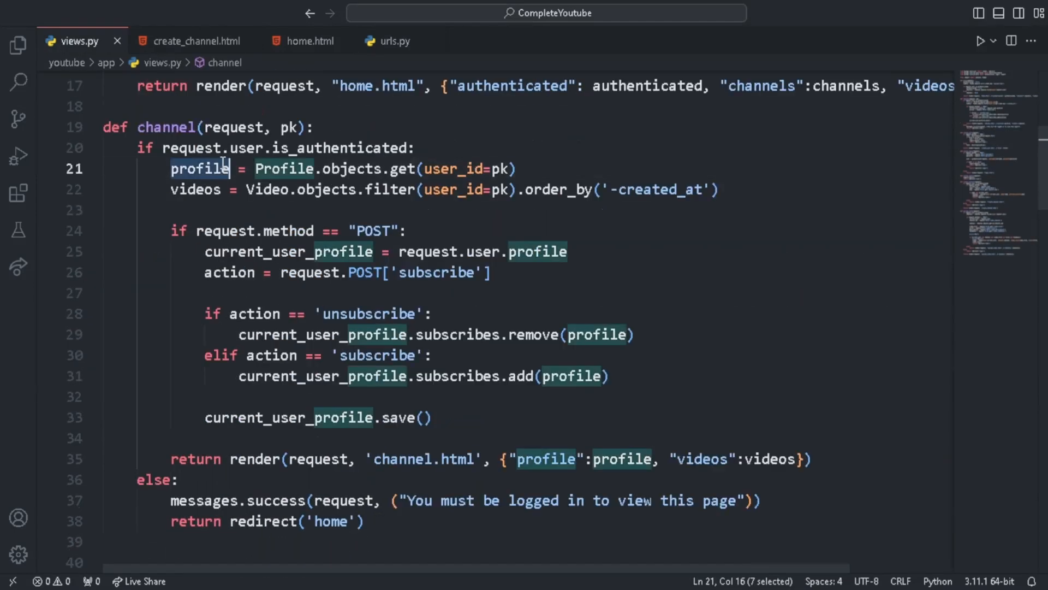
text(channel = Channel.objects.get(id=pk))
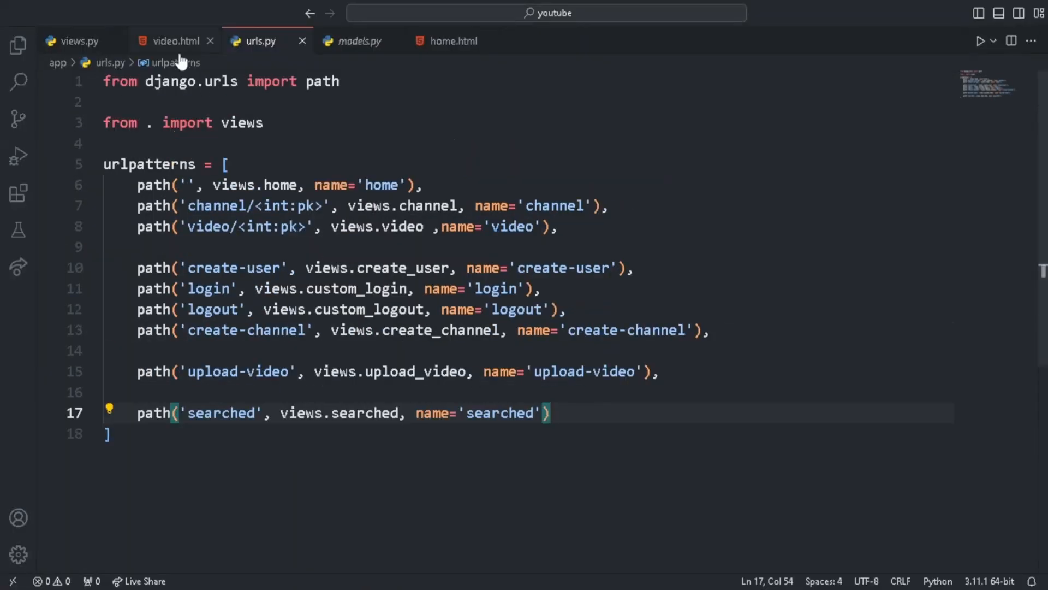
- Add video/<int:pk> and searched paths routed to the video and searched views
click(82, 40)
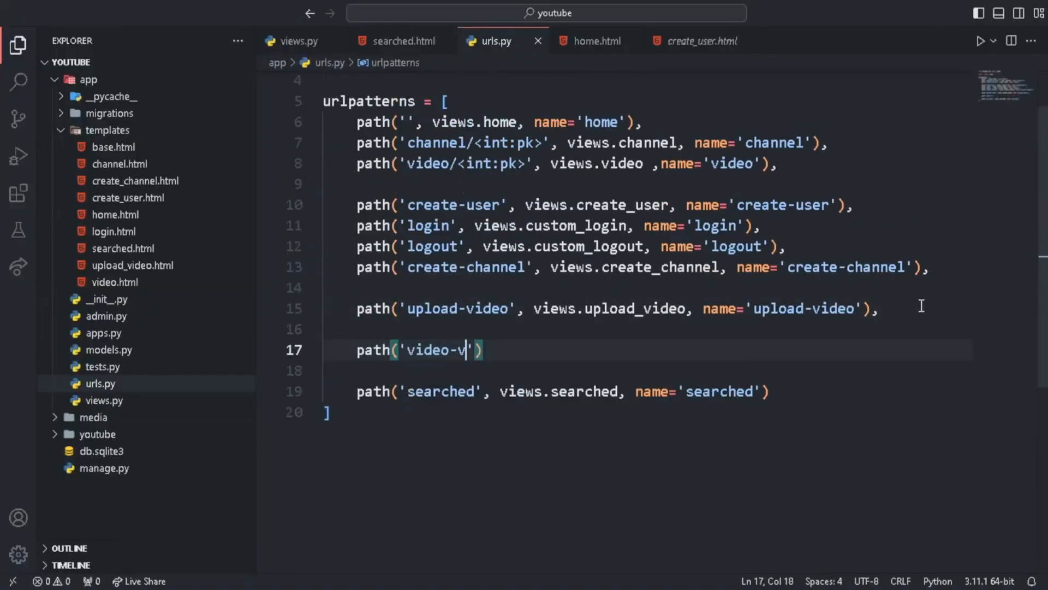
- Route video-view to views.video_view and give video_like and video_dislike stubs a pk parameter
text(iew', views.video_view, name='video-ve)
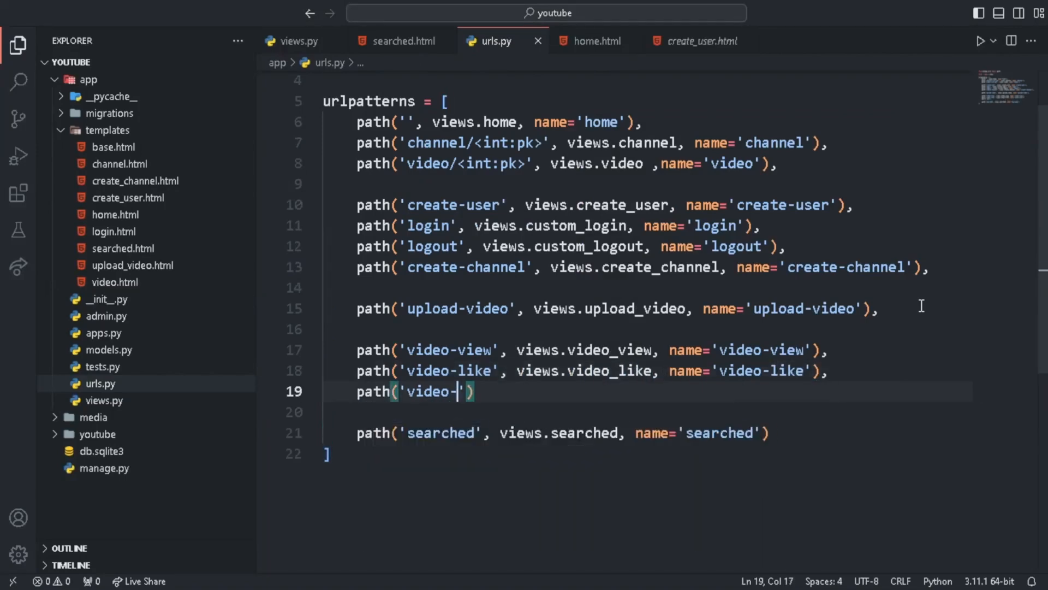
click(297, 42)
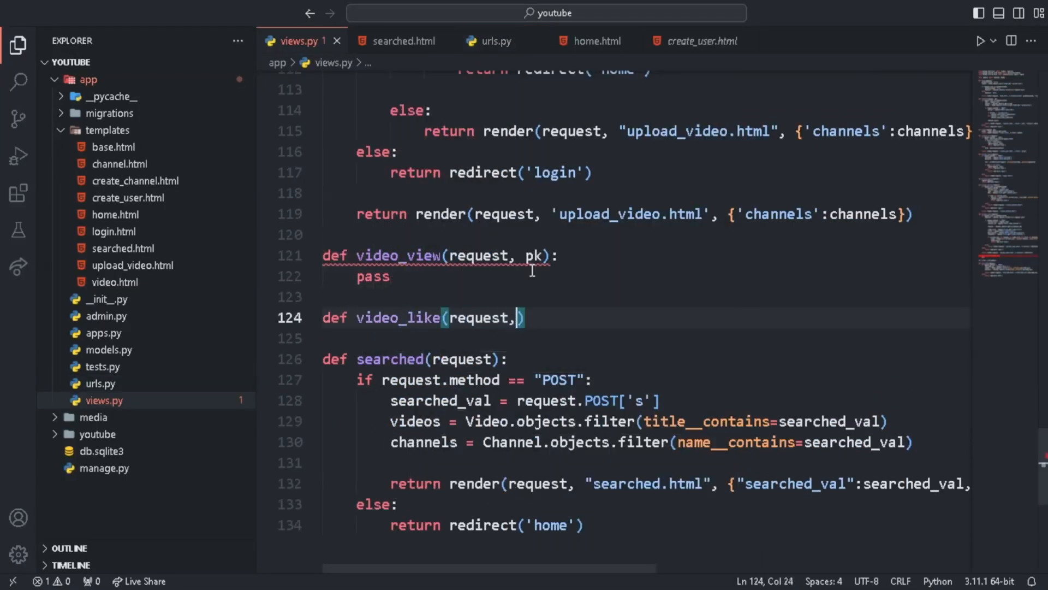
text(pk):)
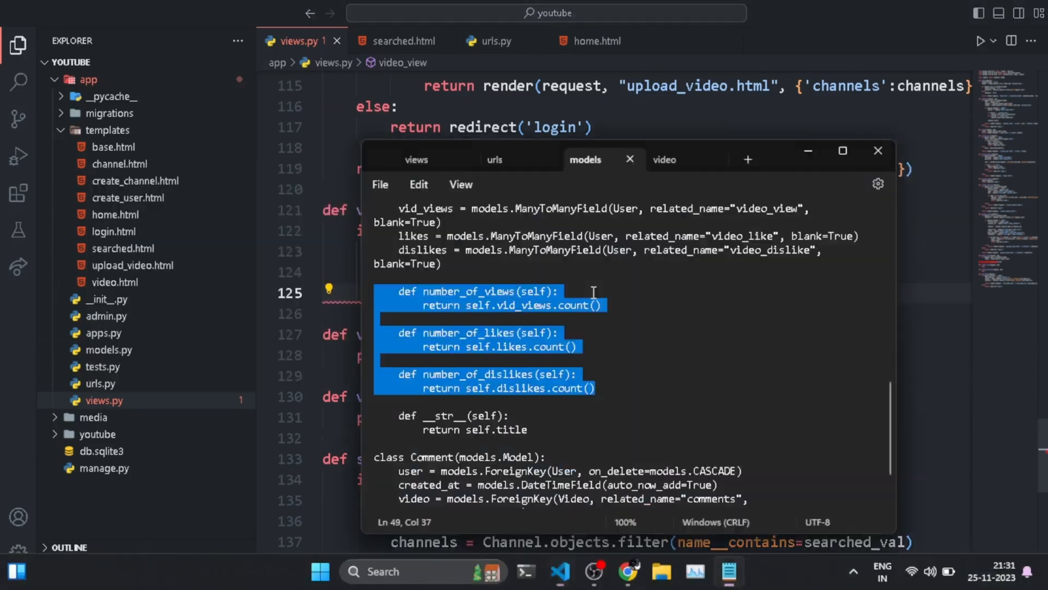
click(877, 150)
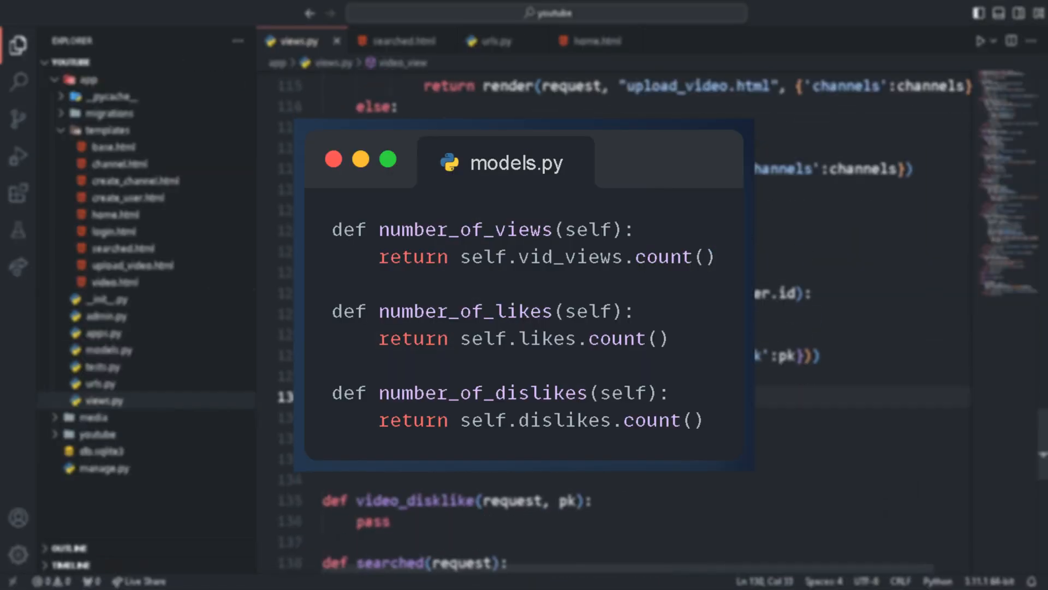
click(116, 282)
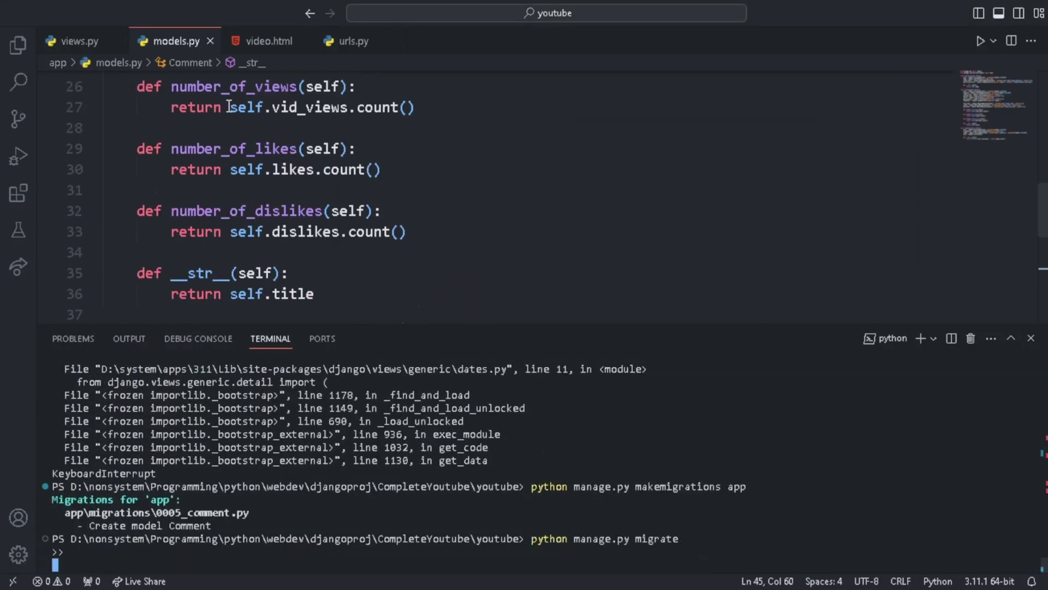
- Write the video_comment view and point video.html's comment form action to 'video-comment'
click(82, 42)
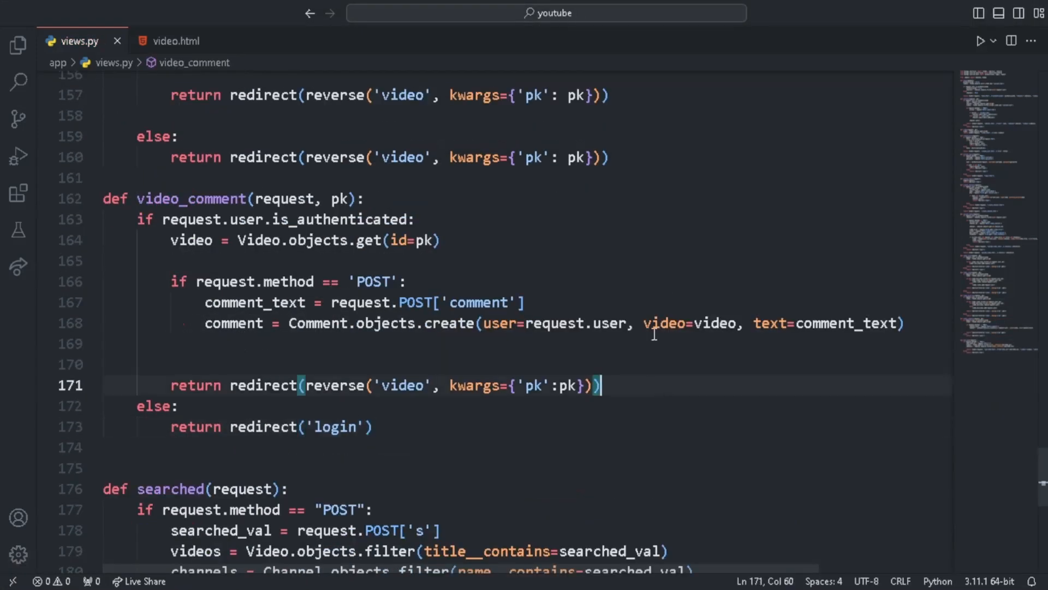
mouse_move(172, 28)
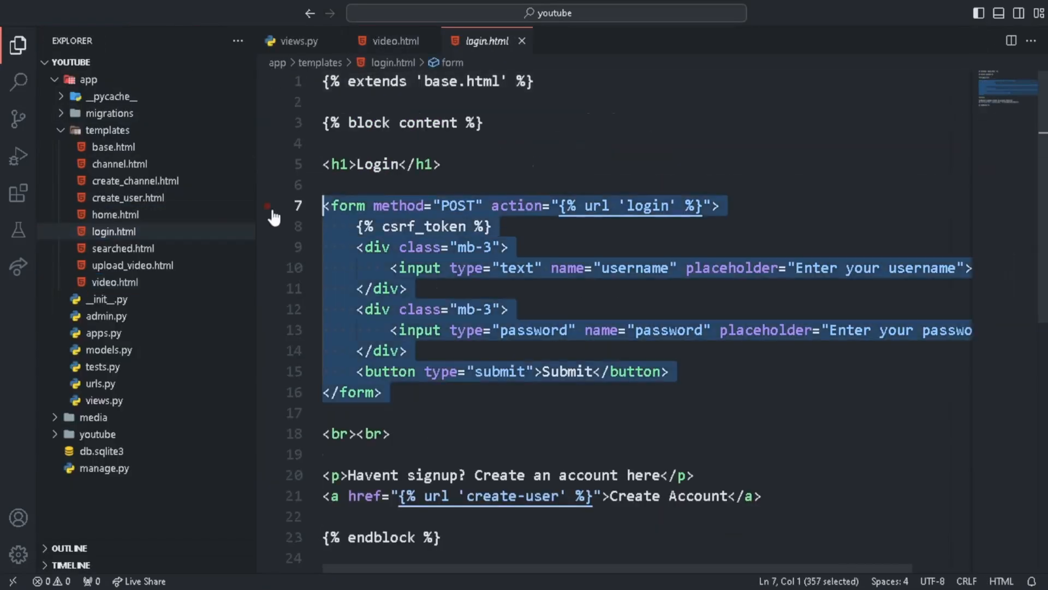
click(394, 40)
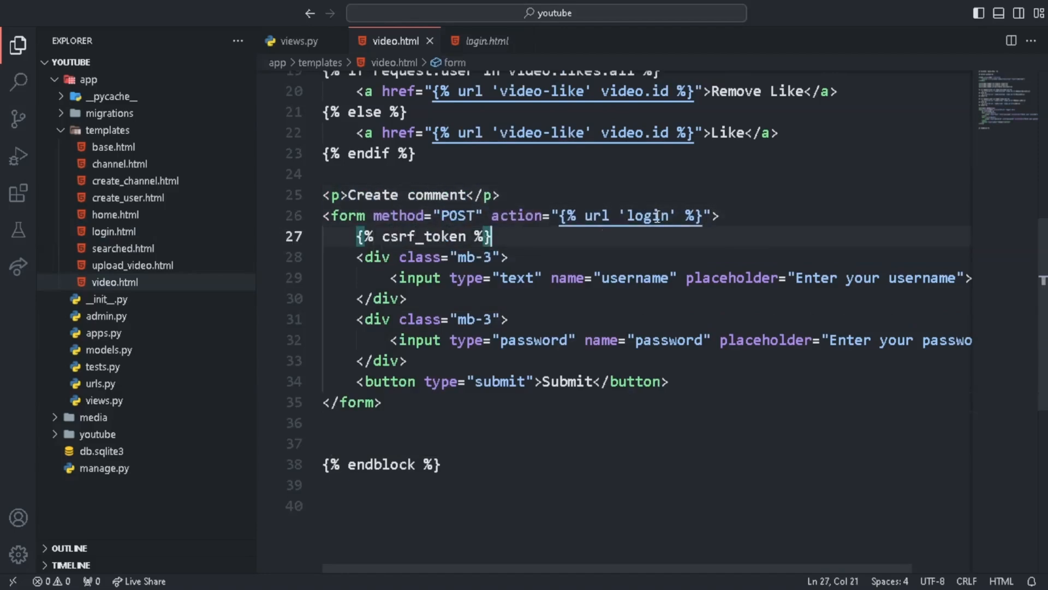
text(video-comment)
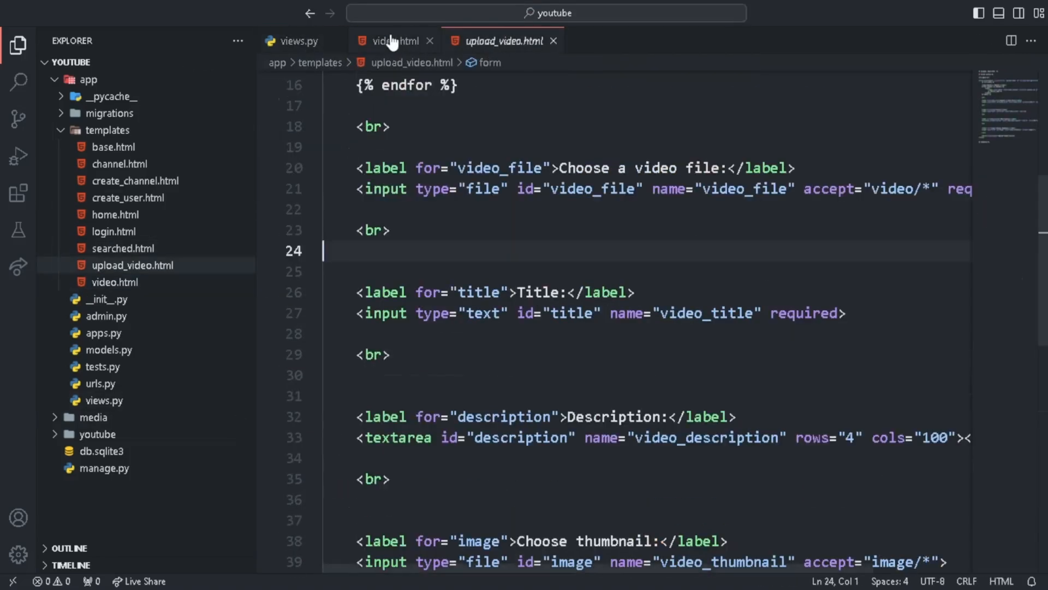
click(393, 42)
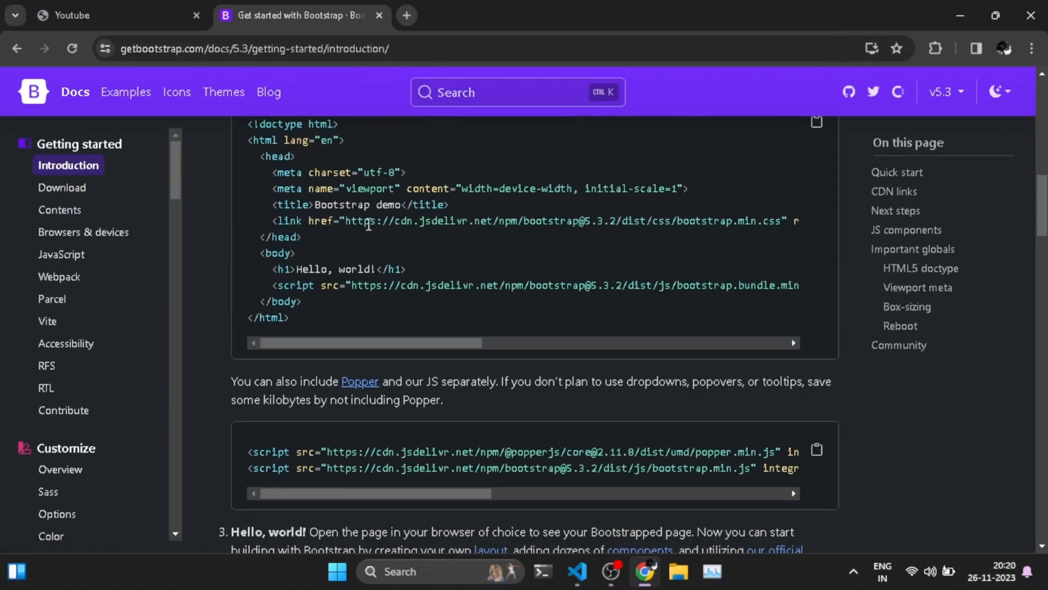
- Take the Bootstrap CDN stylesheet link from the docs for the site's navbar
click(578, 572)
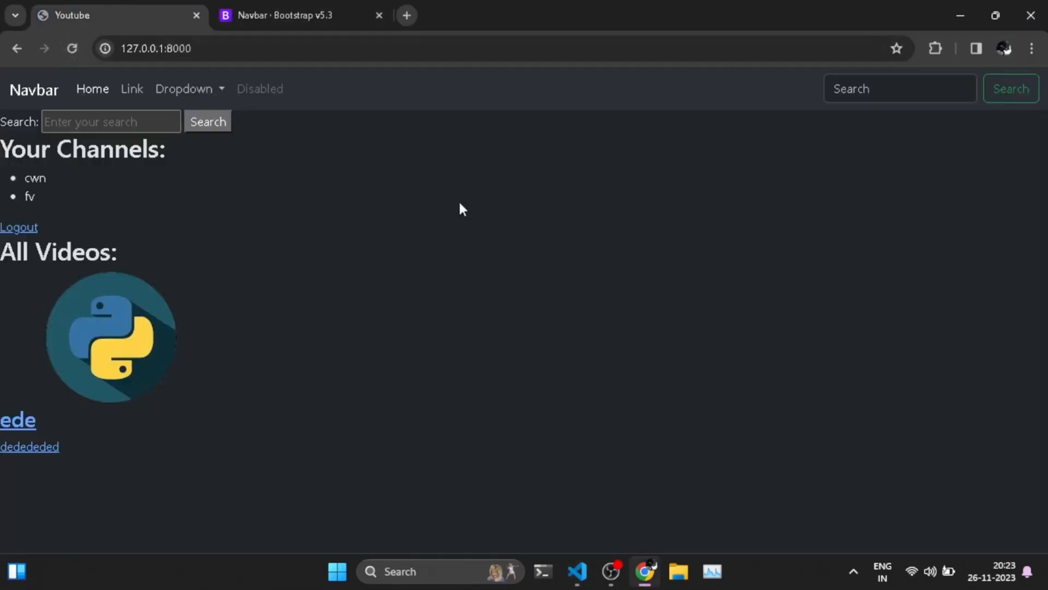
click(579, 572)
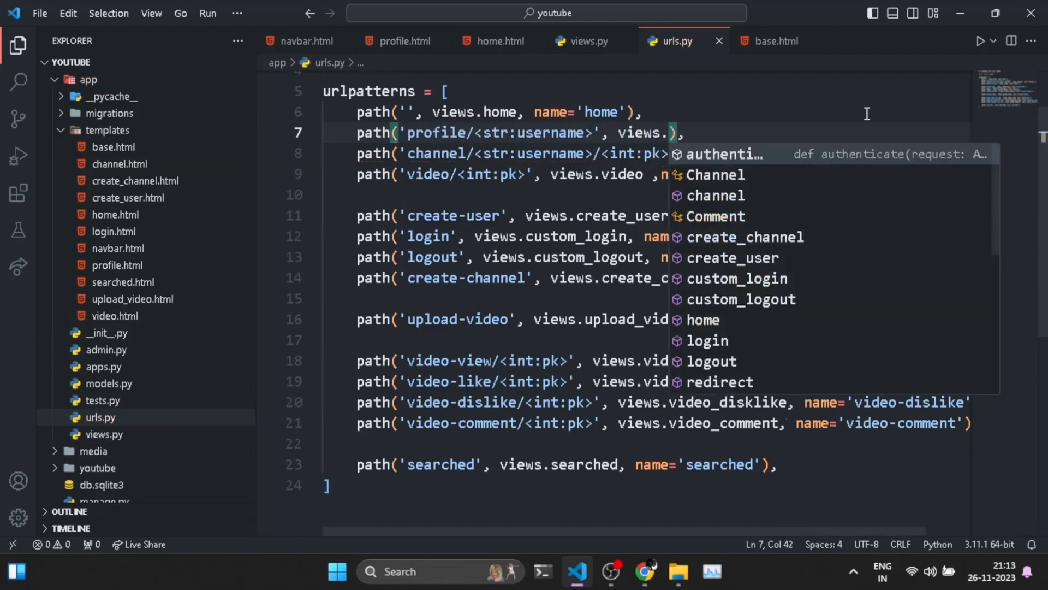
- Add the profile(request, username) view, edit profile.html, and head to /pr in the address bar
click(586, 41)
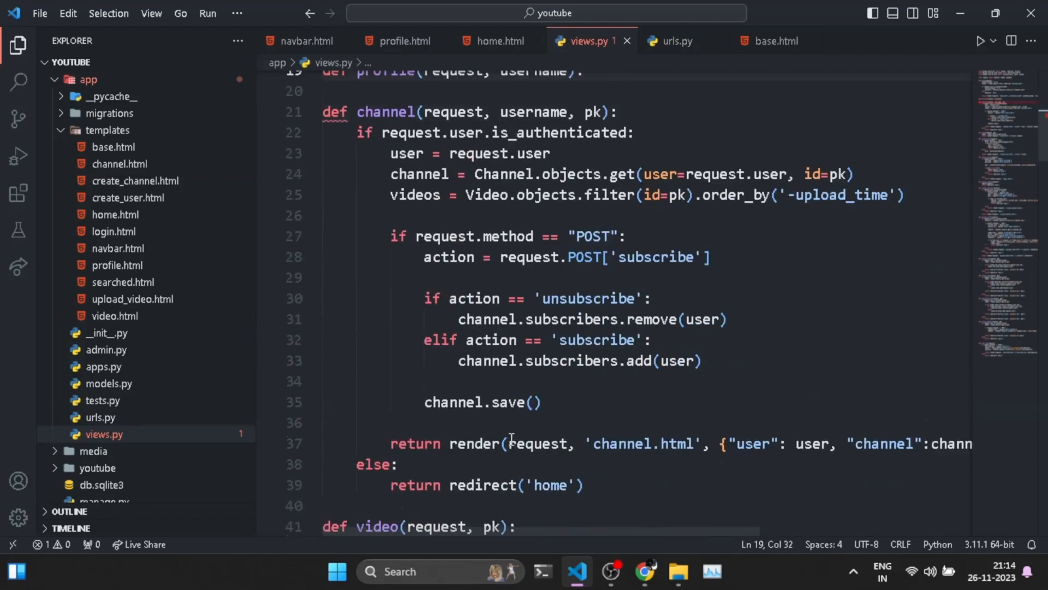
click(402, 42)
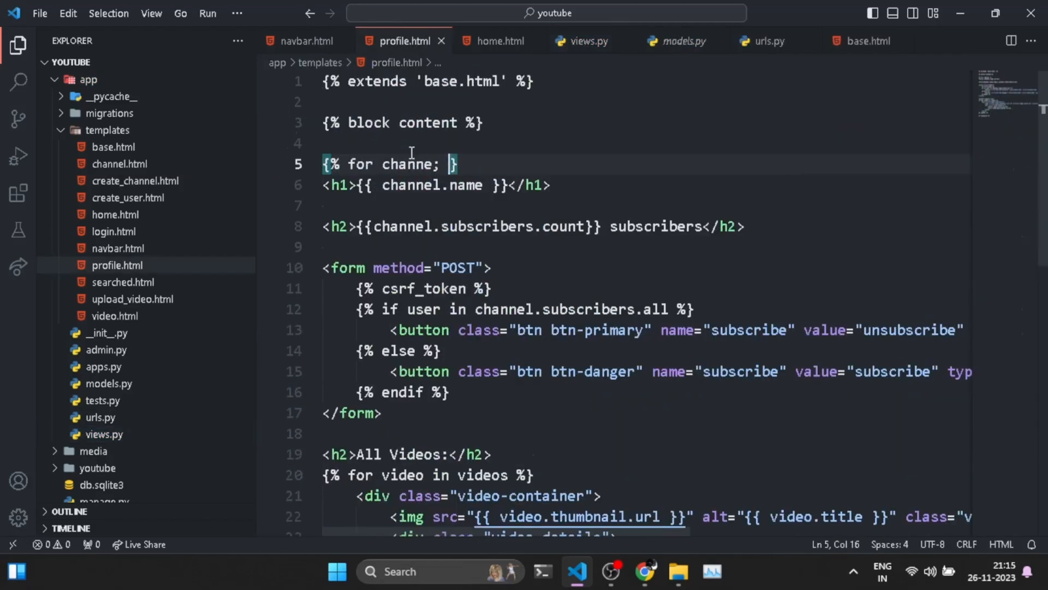
click(644, 572)
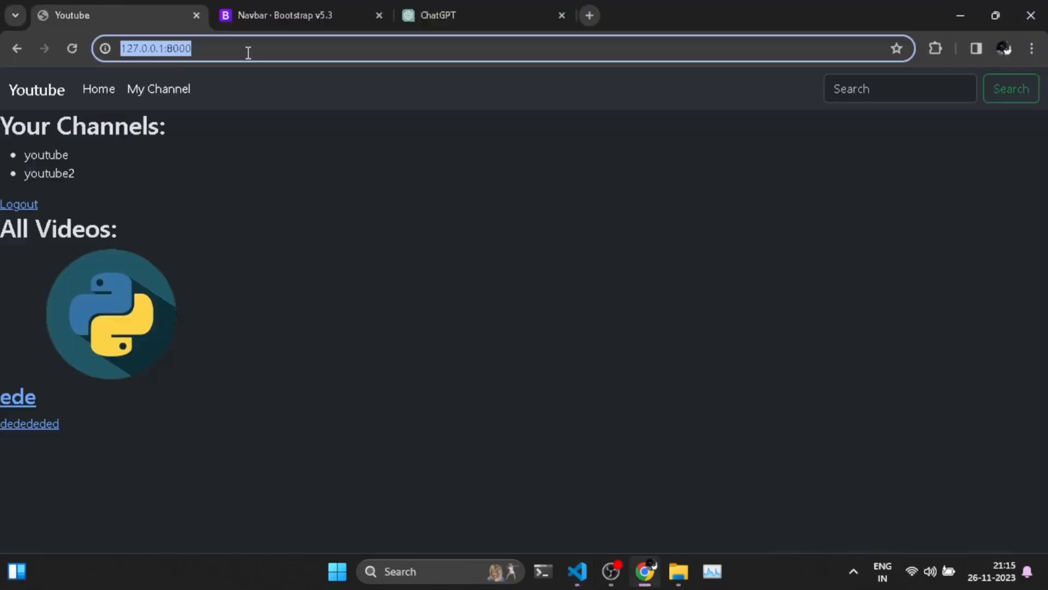
text(/pr)
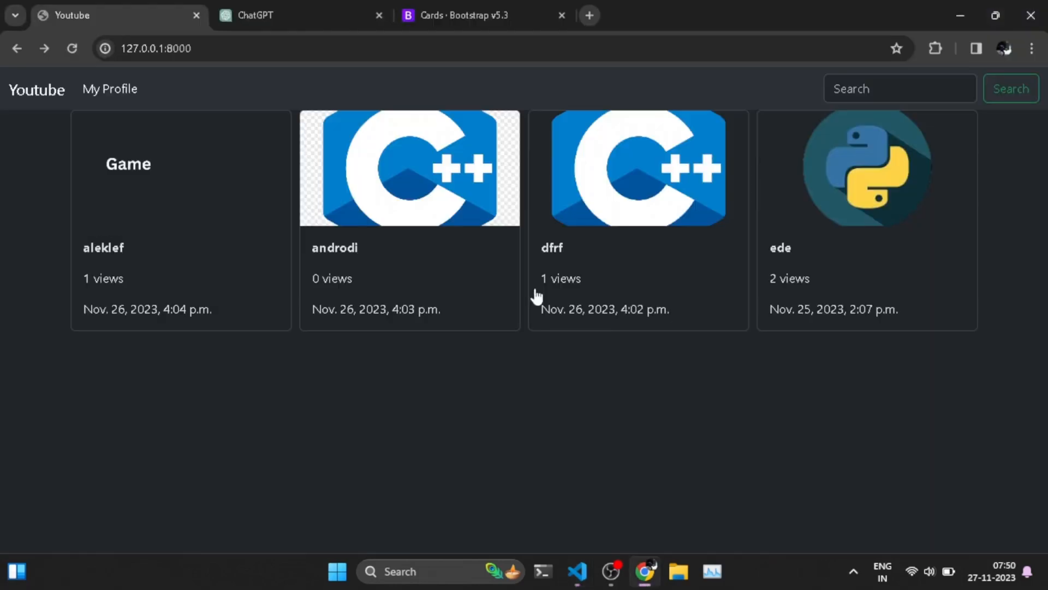
- Reload 127.0.0.1:8000 to show the home page's four Bootstrap video cards
click(72, 48)
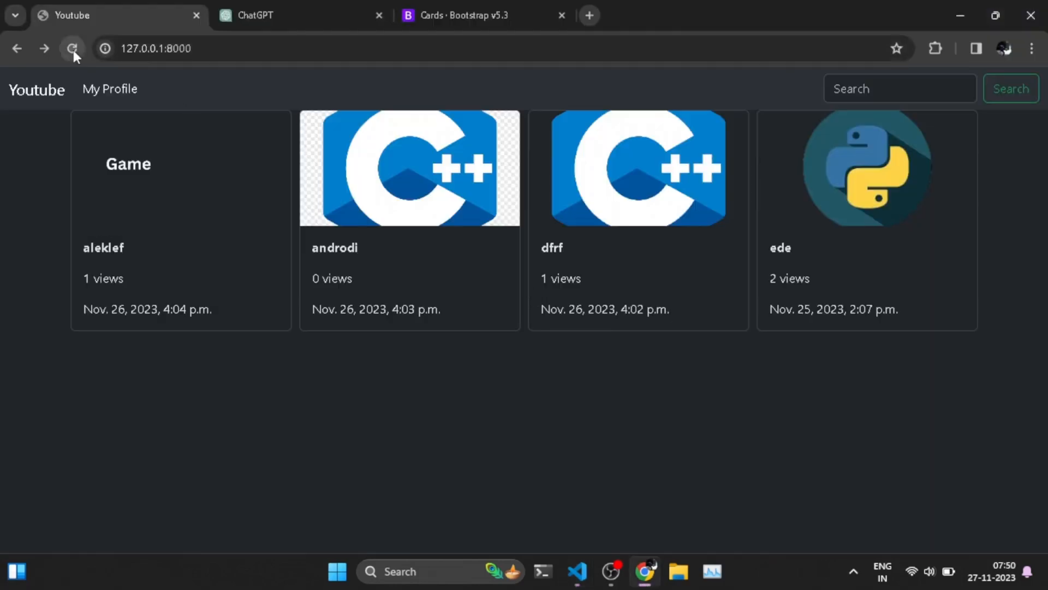
click(576, 572)
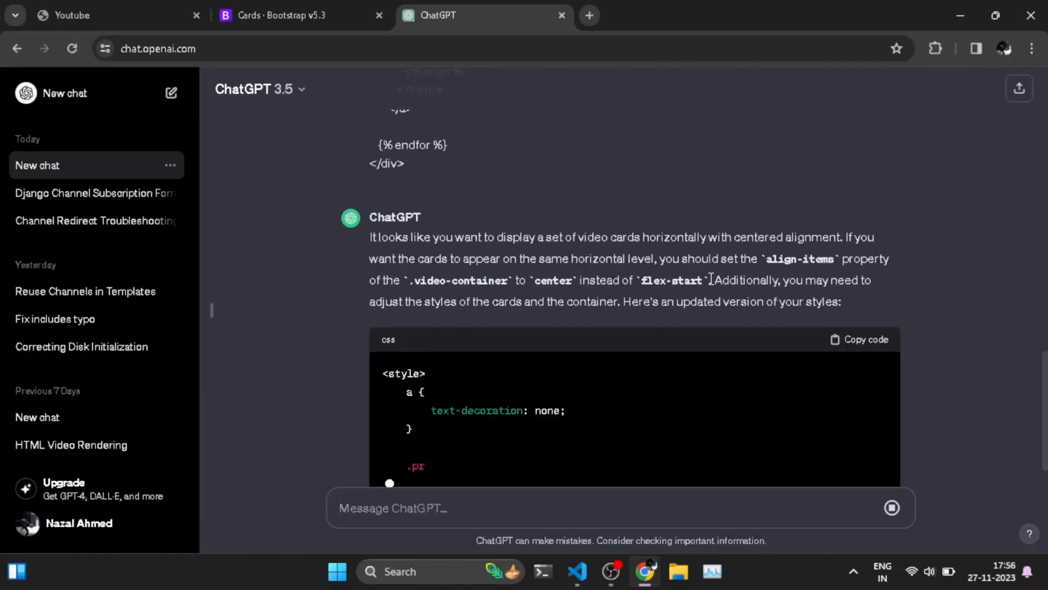
- Read ChatGPT's card-centering CSS and reach profile.html's card style block
scroll(down, 3)
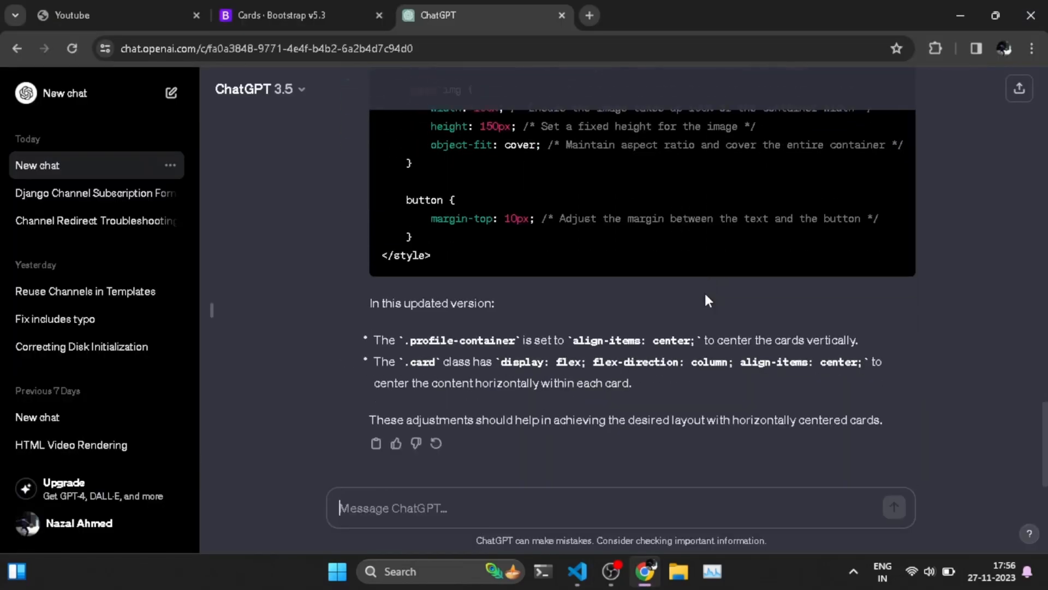
click(577, 571)
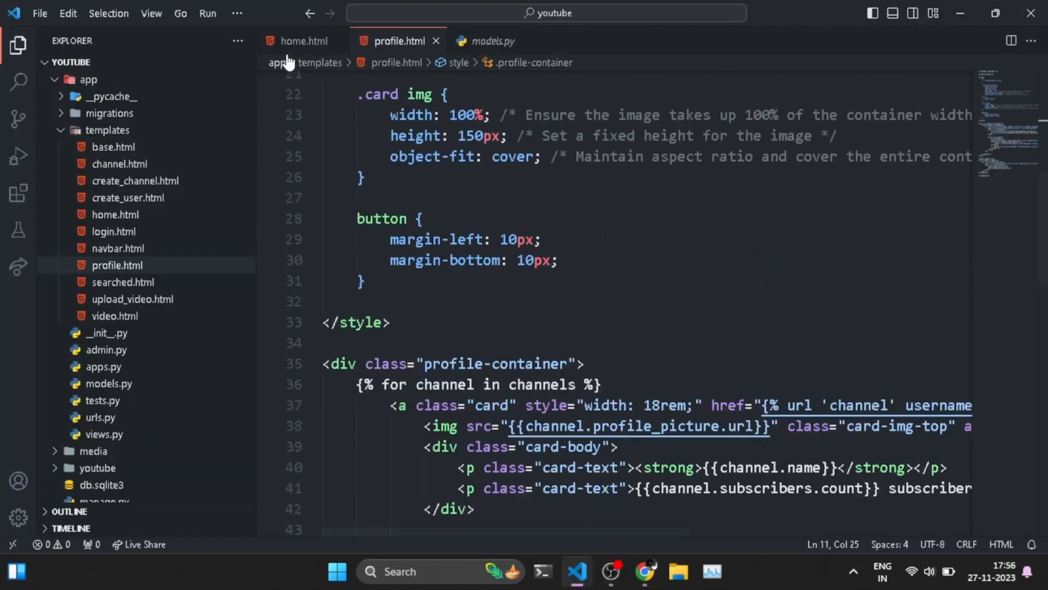
scroll(down, 3)
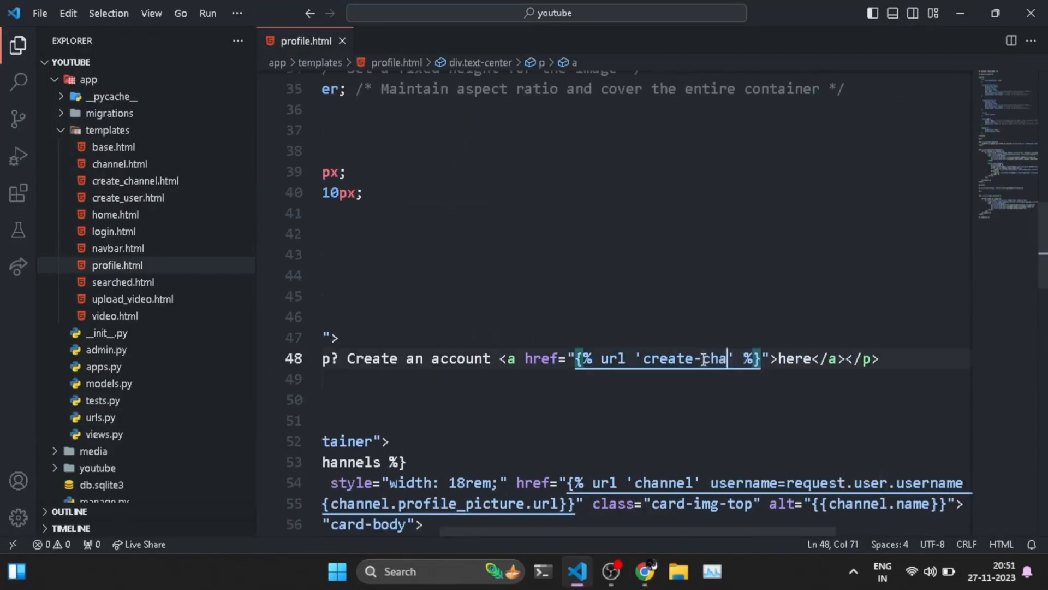
- Link profile.html's sign-up line to create-channel and confirm the Create channel page loads
click(134, 181)
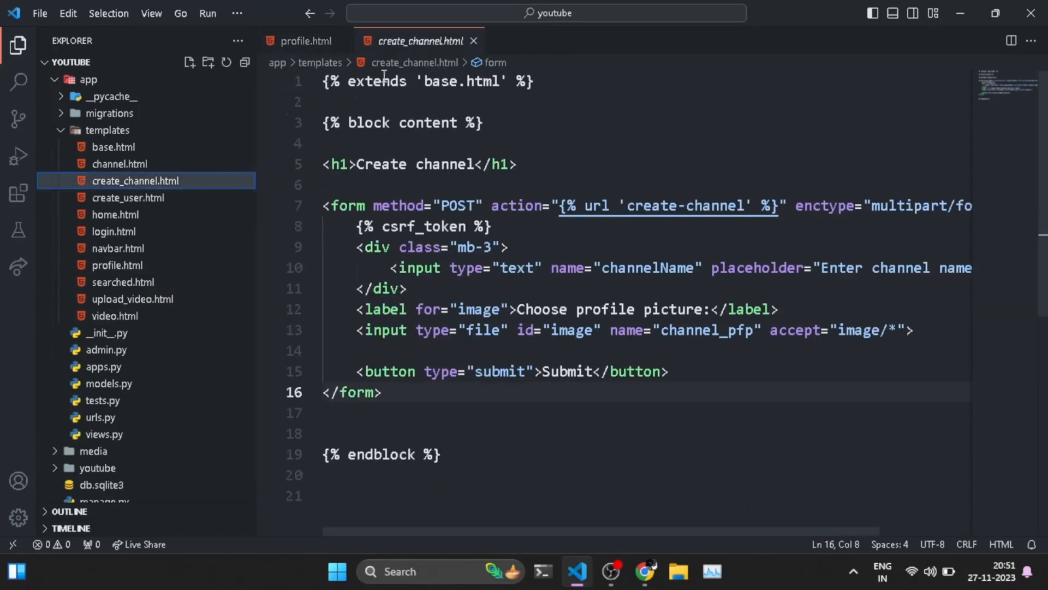
click(303, 41)
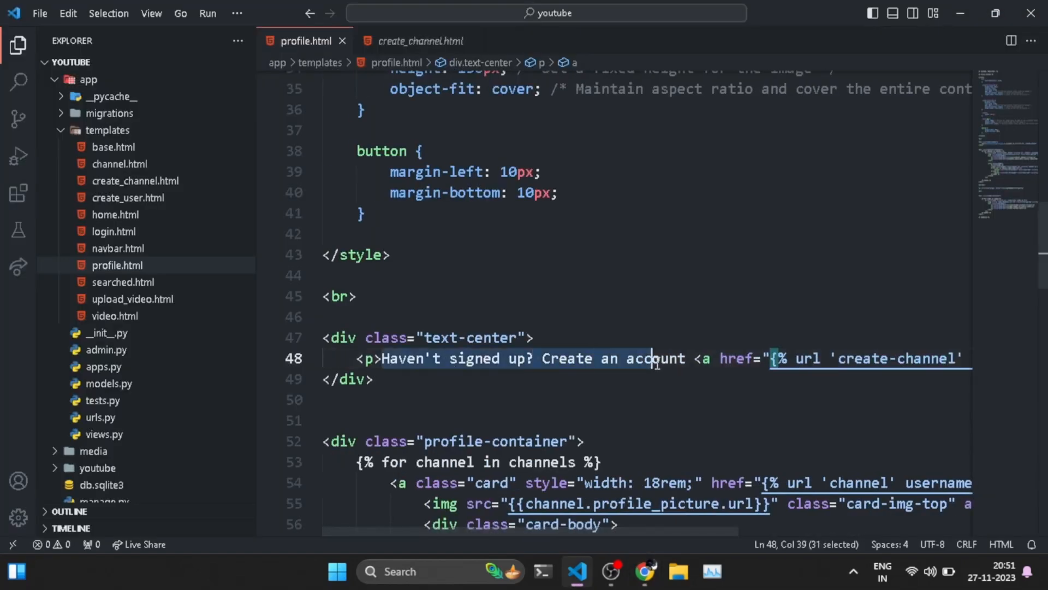
click(645, 570)
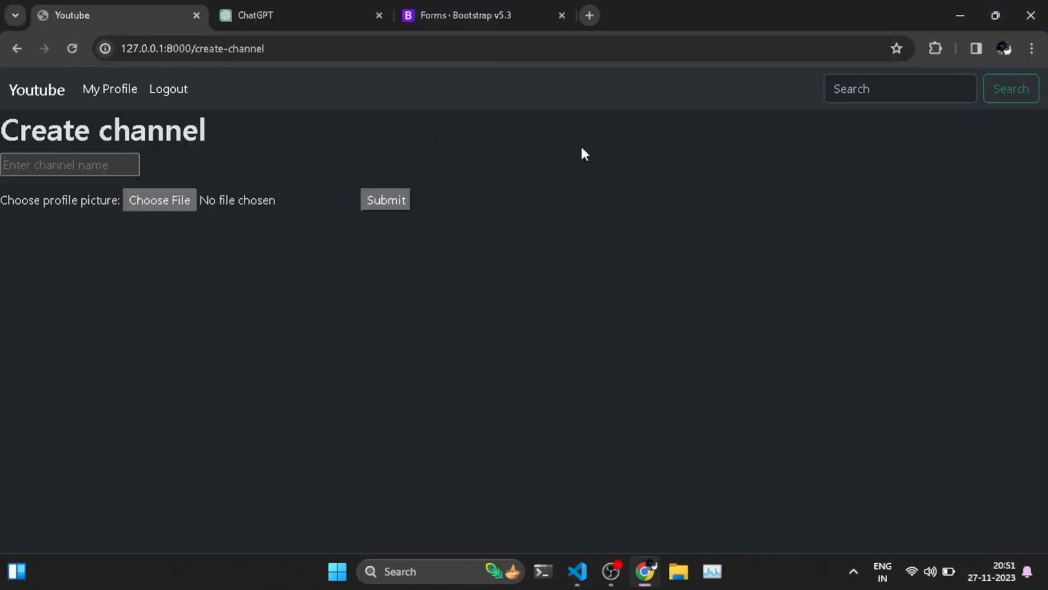
click(577, 572)
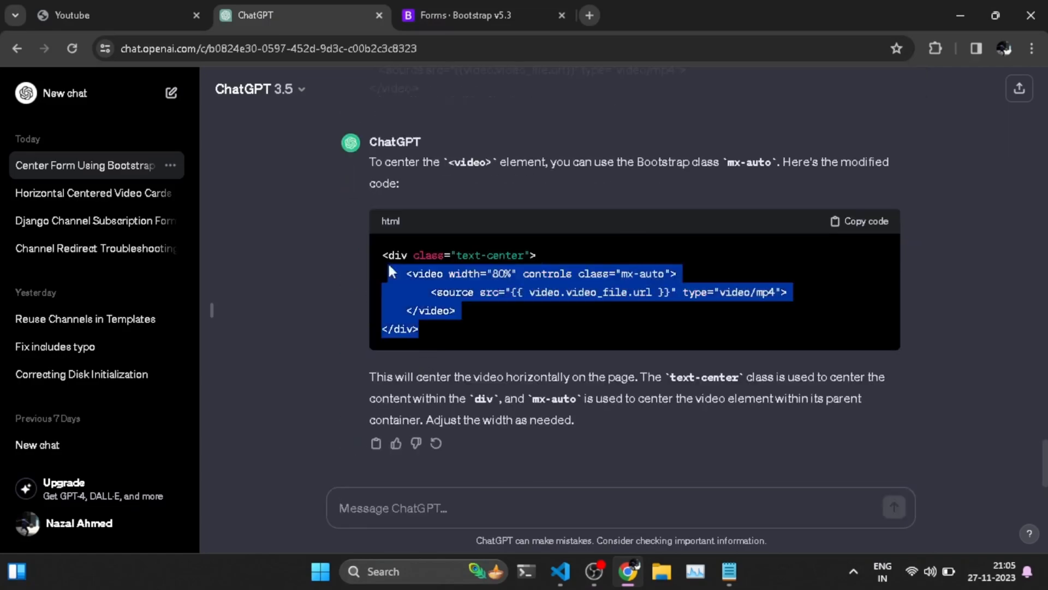
- Start a margin style on video.html's text-center/mx-auto wrapper div
text(marg">)
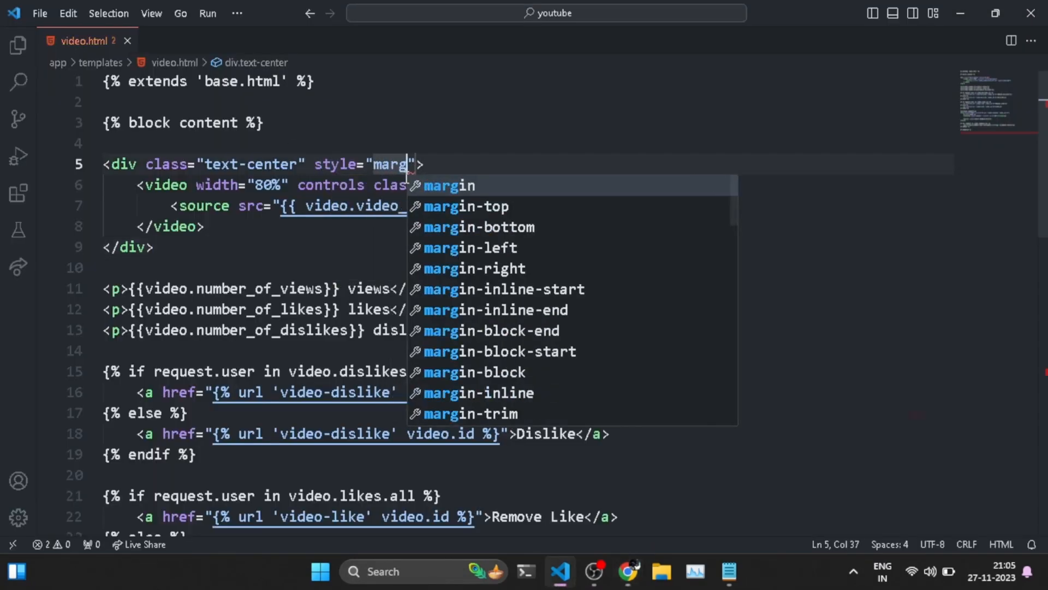